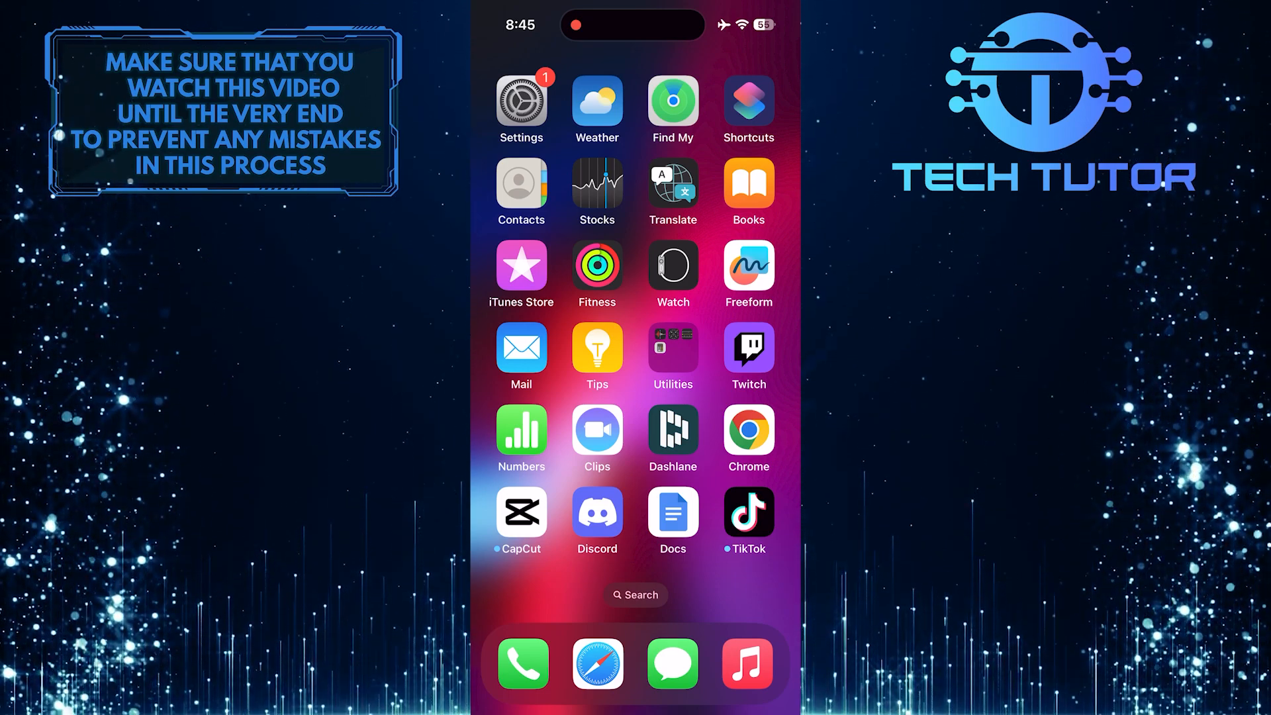
# Step: Launch Settings from the home screen and scroll down toward Face ID & Passcode
pyautogui.click(520, 100)
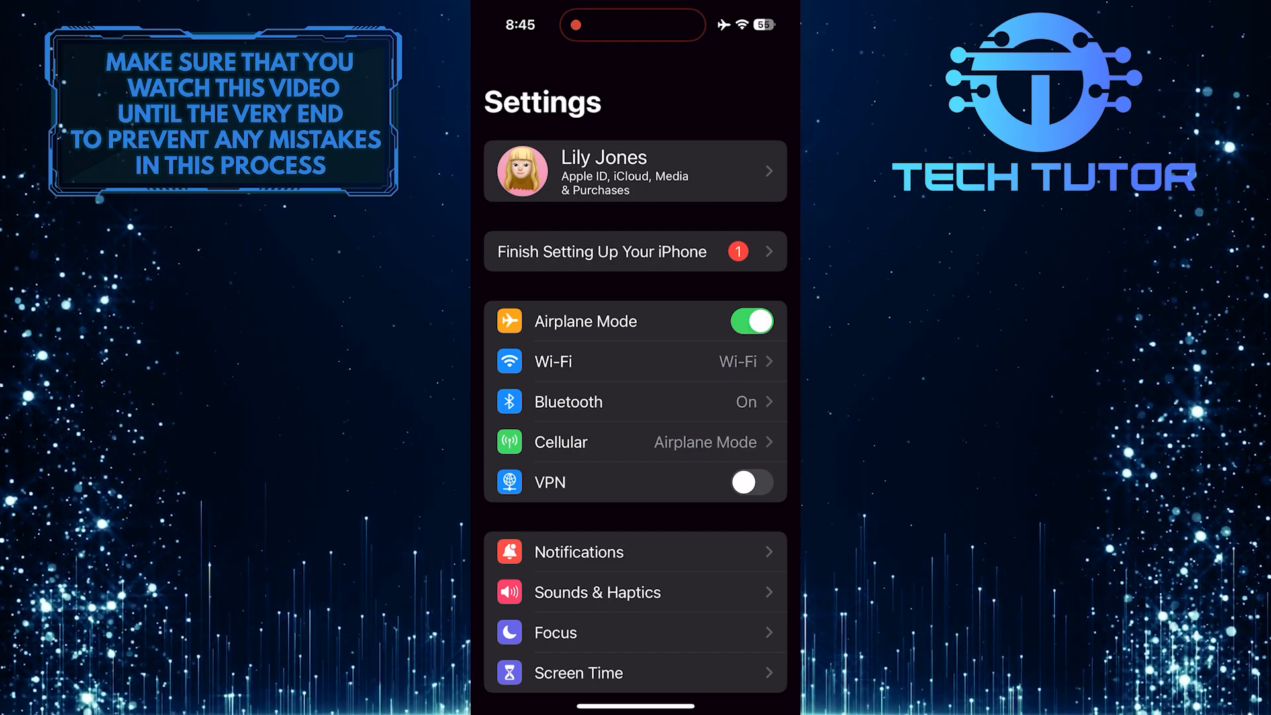
pyautogui.scroll(-3)
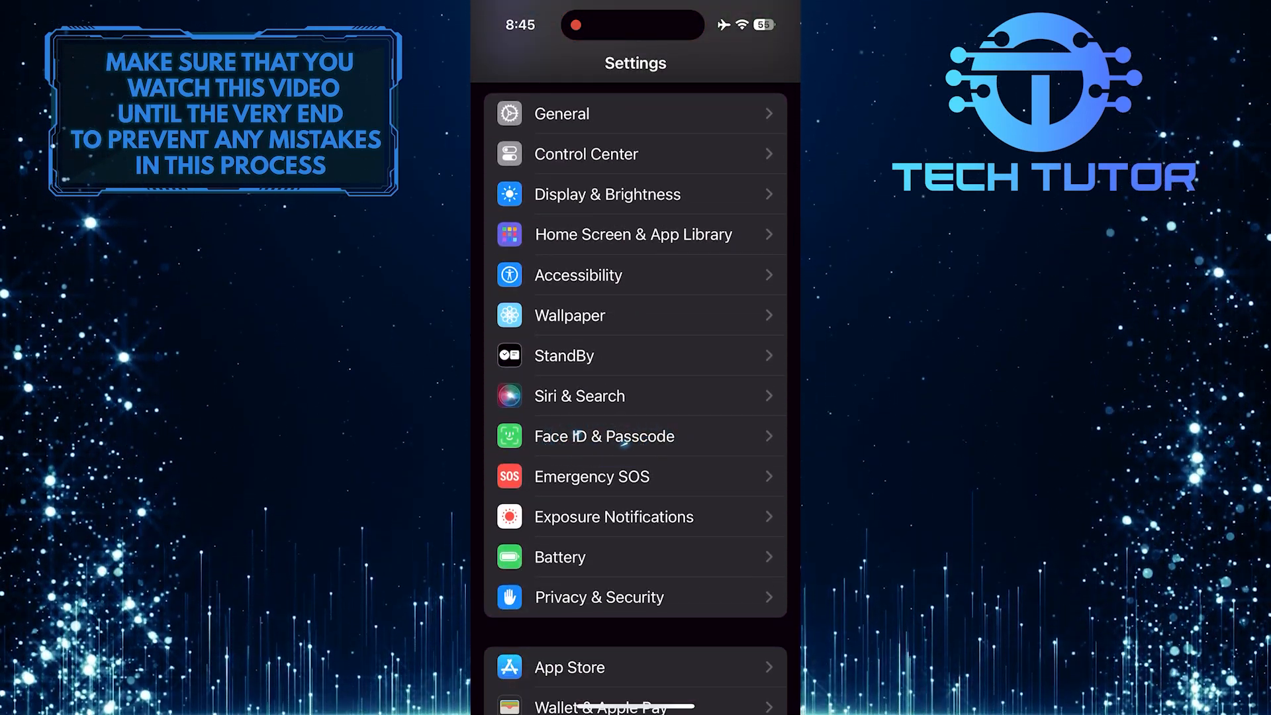
# Step: Turn on Face ID for iTunes & App Store, confirming with the Apple ID password, and return to Settings
pyautogui.click(604, 436)
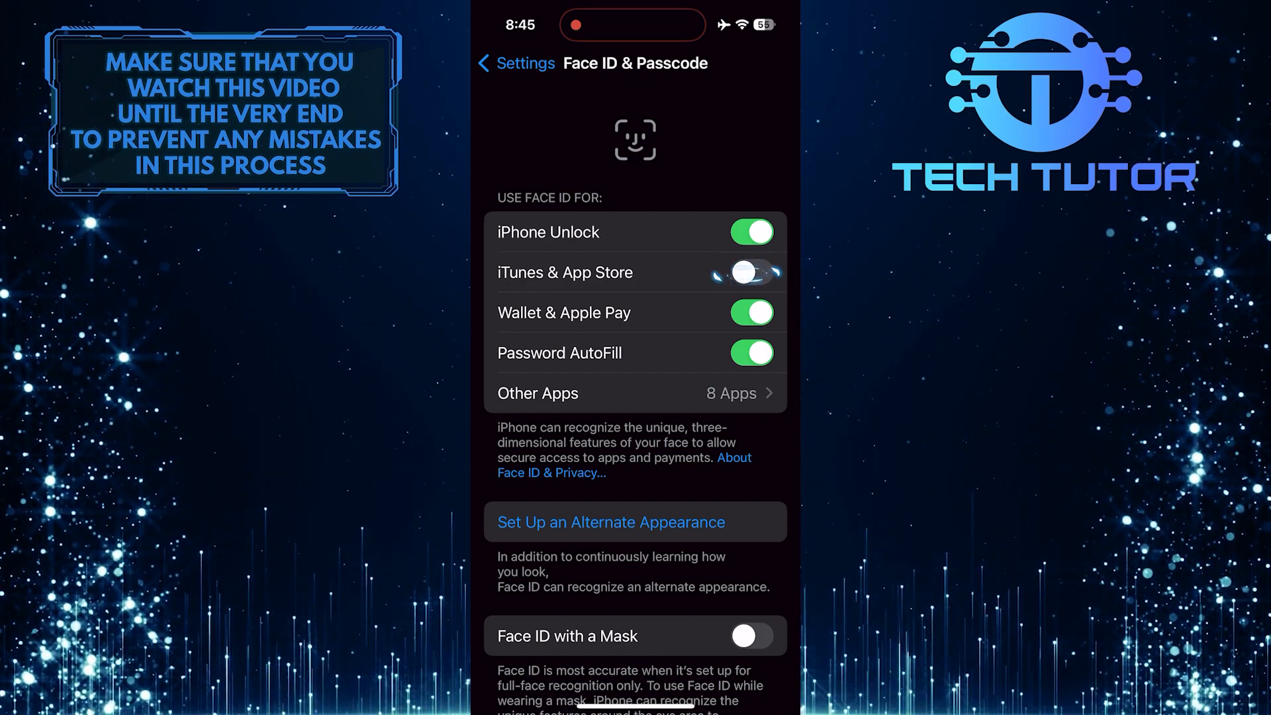
pyautogui.click(748, 272)
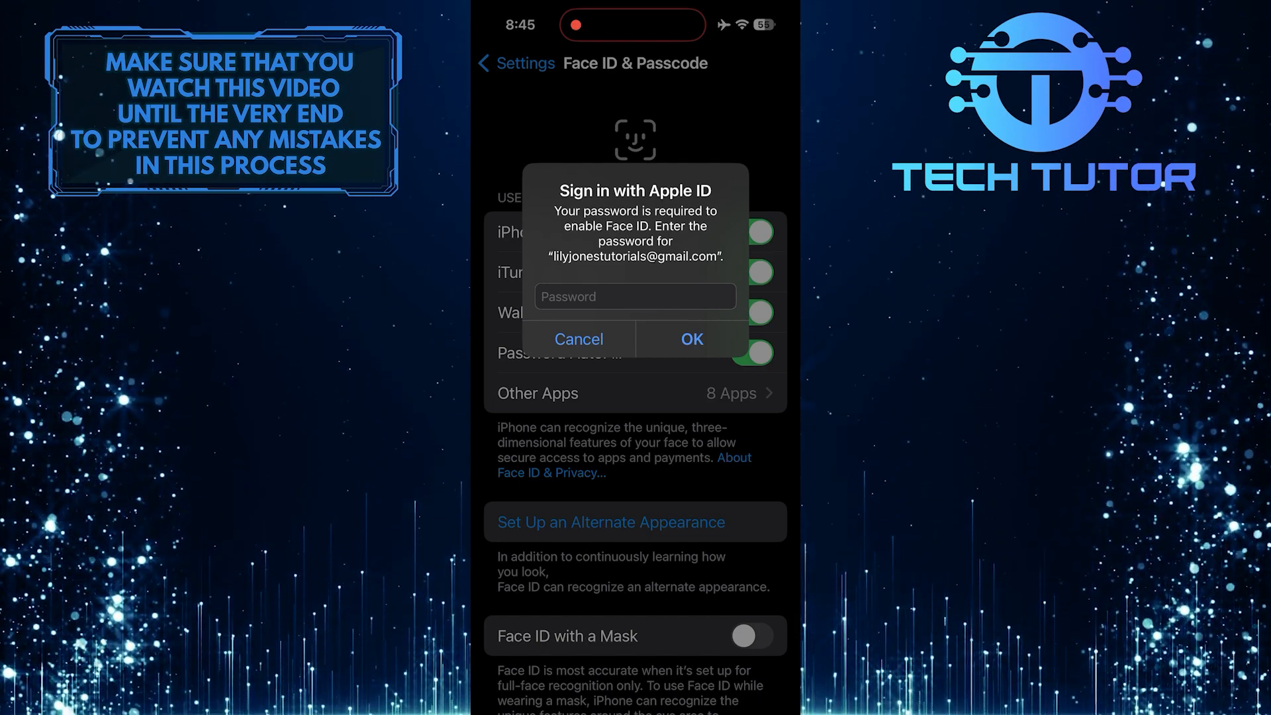
pyautogui.click(634, 296)
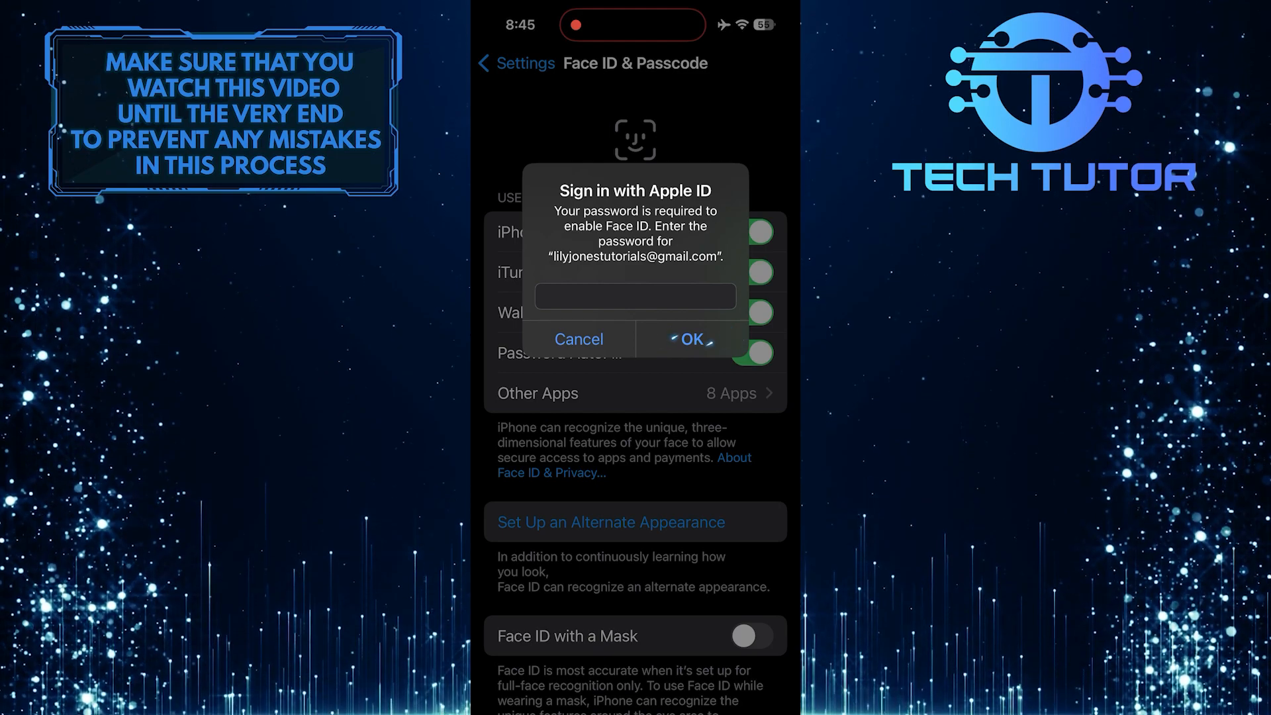
pyautogui.click(690, 339)
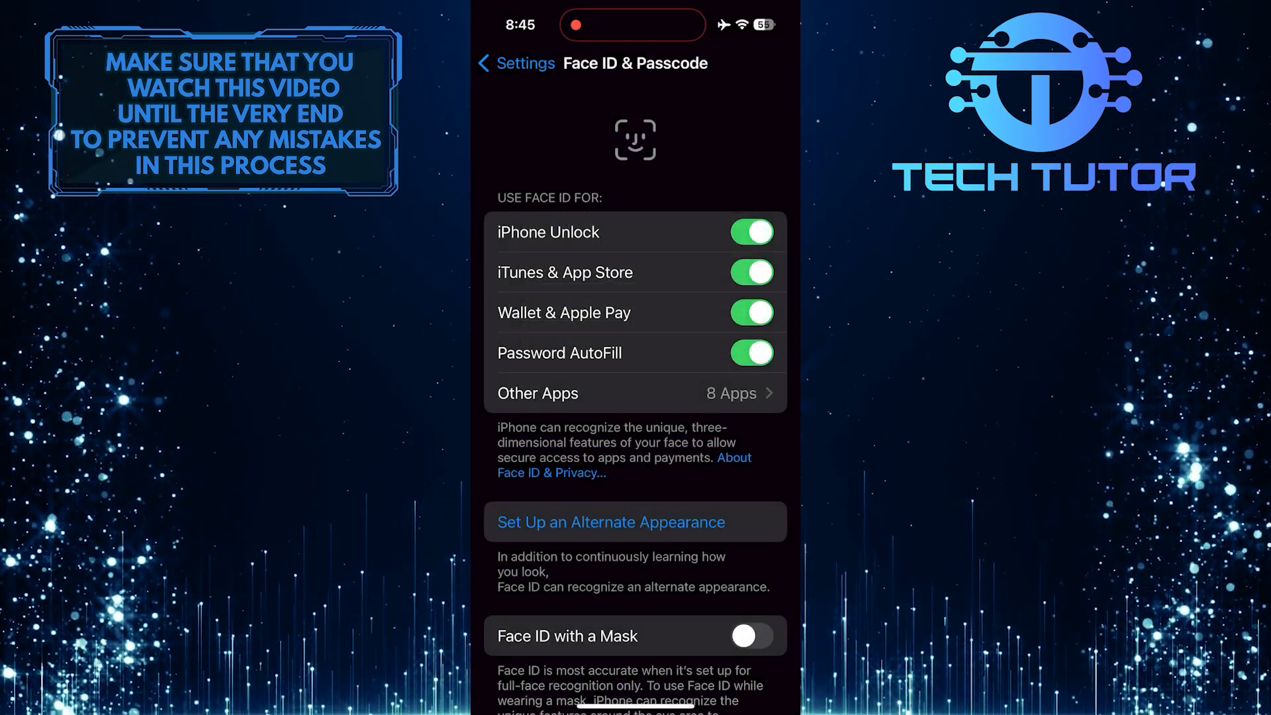
pyautogui.click(513, 64)
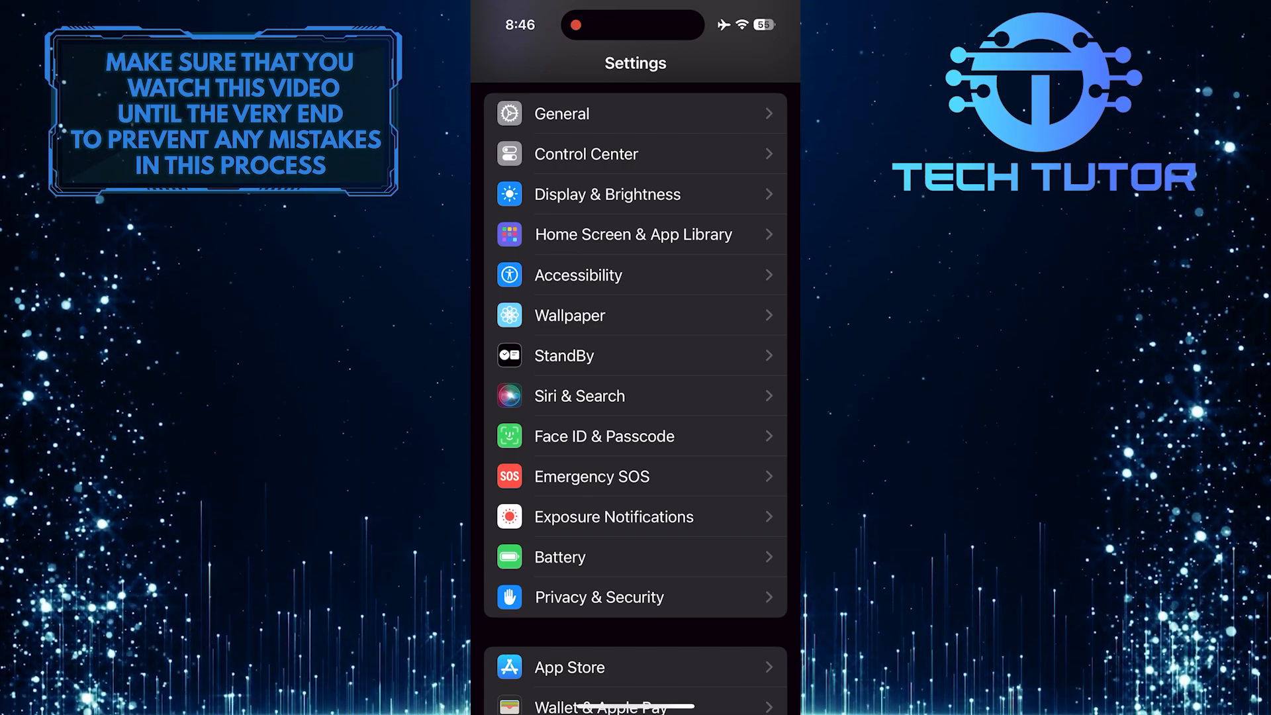
# Step: Go into Screen Time and reach its Content & Privacy Restrictions page
pyautogui.scroll(3)
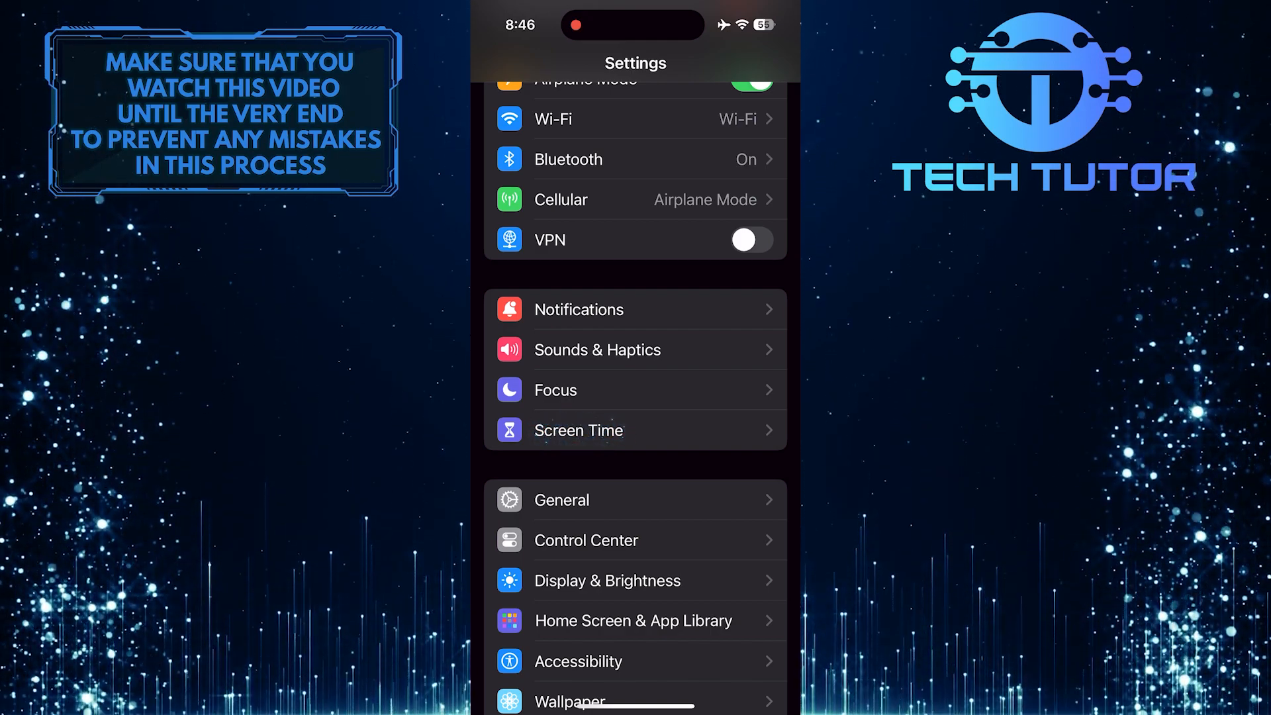
pyautogui.click(577, 431)
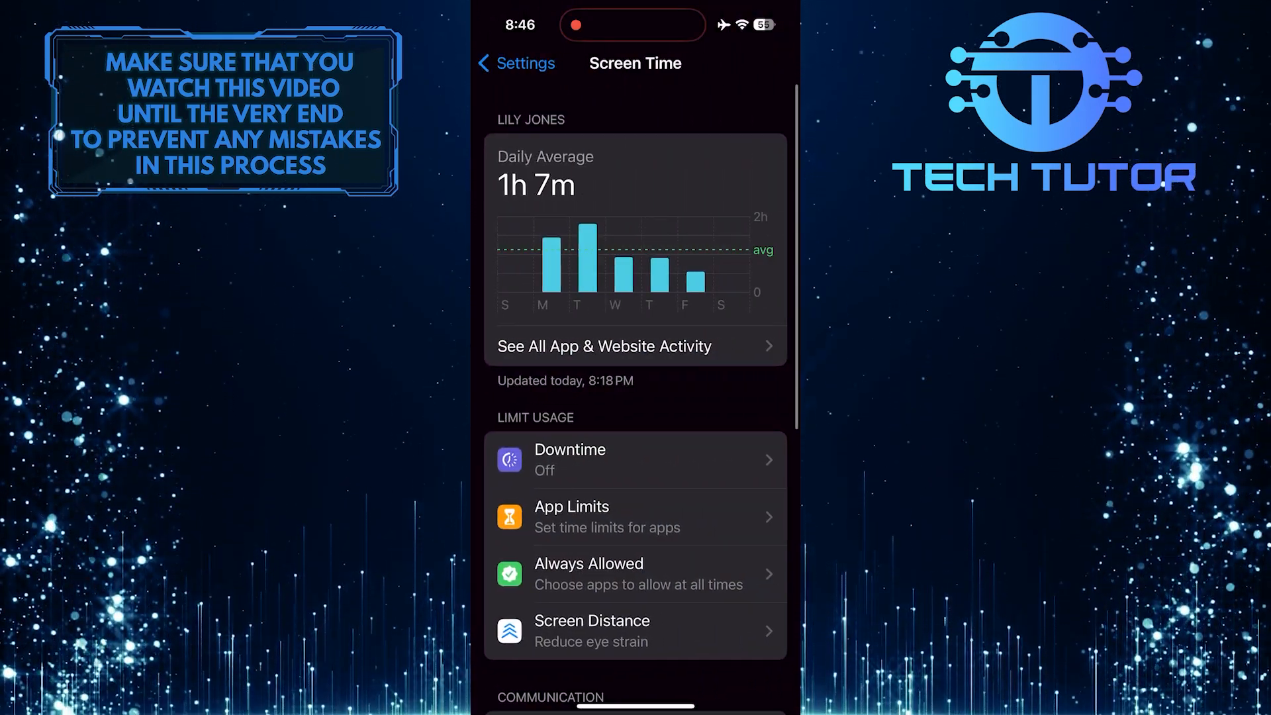
pyautogui.scroll(-3)
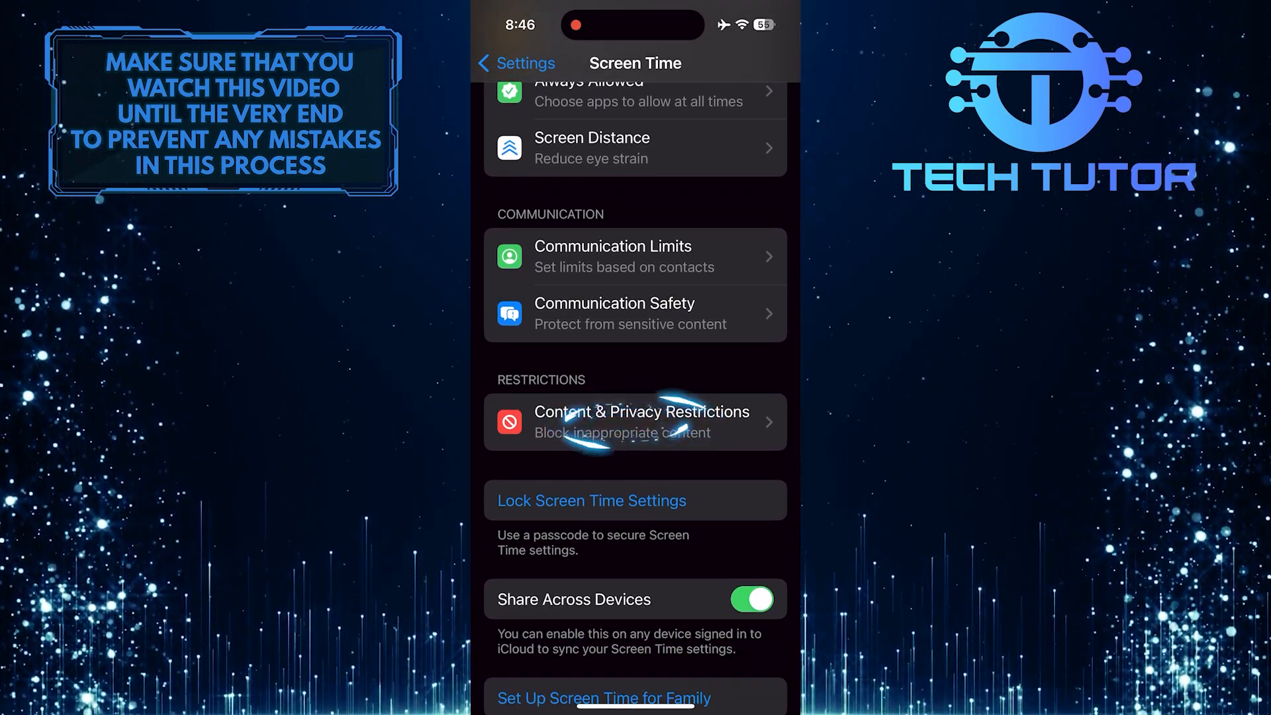
pyautogui.click(634, 422)
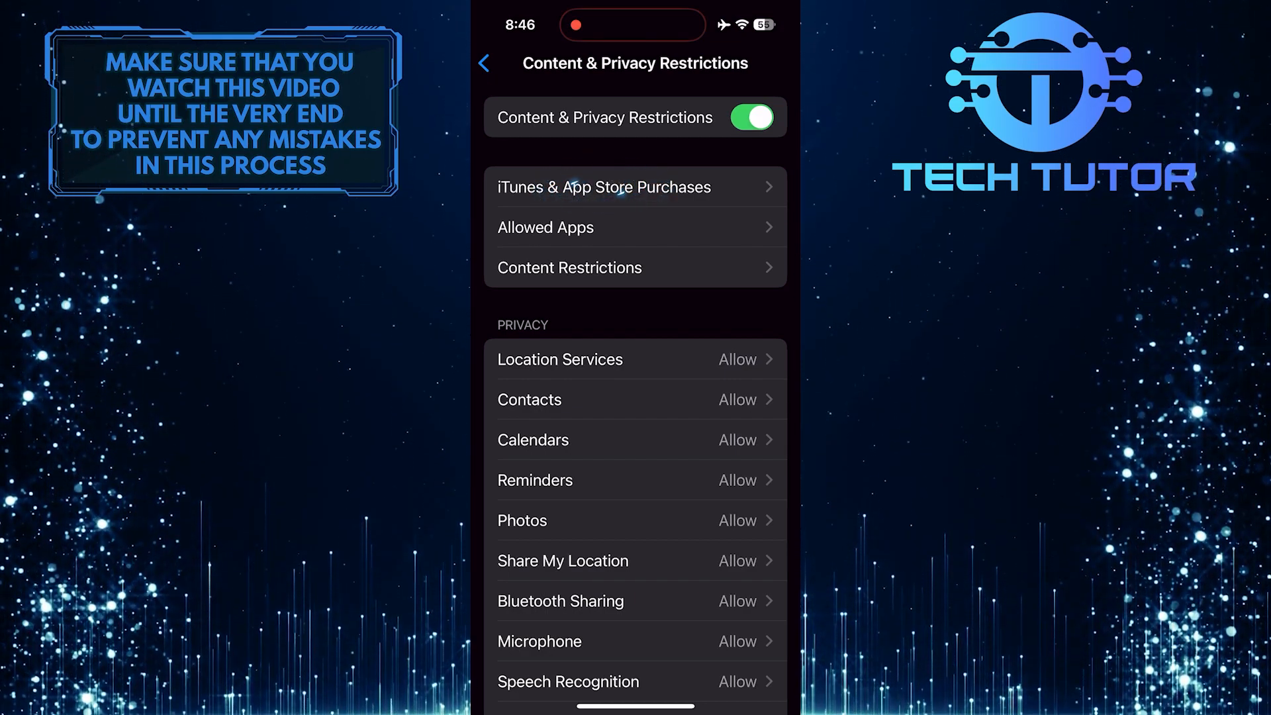
# Step: Set Require Password for iTunes & App Store Purchases to Don't Require and go back
pyautogui.click(635, 187)
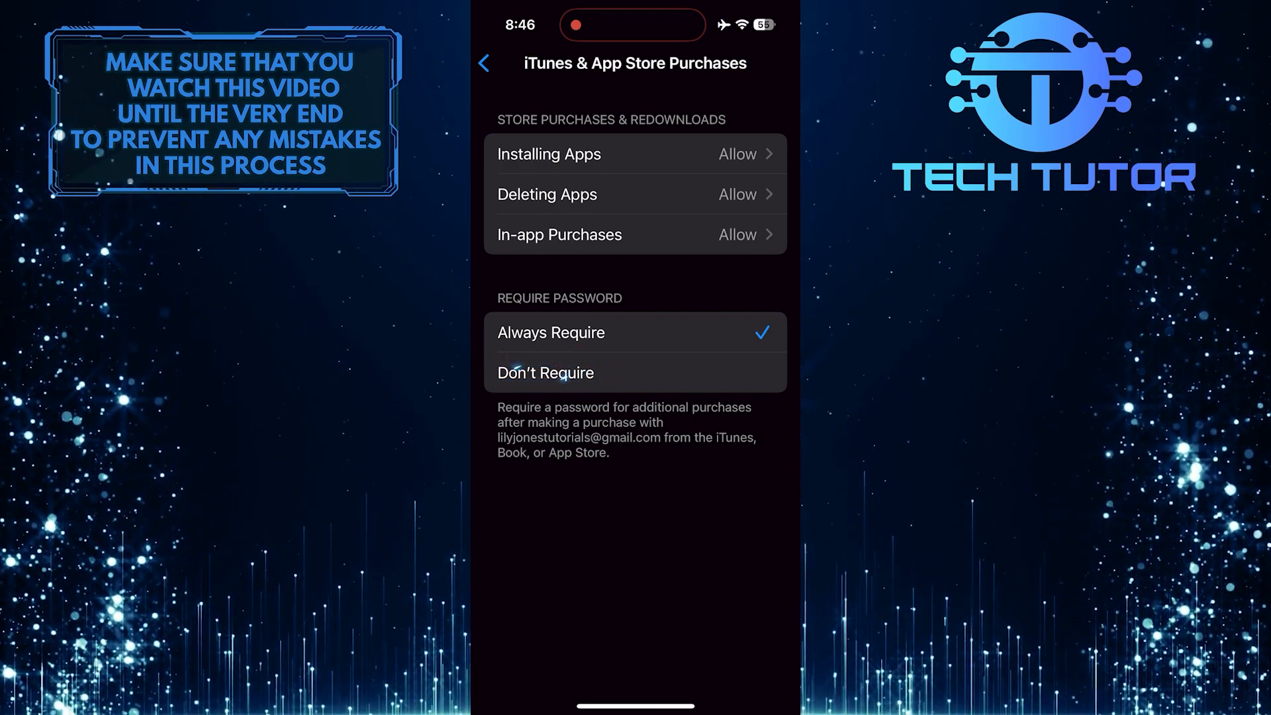
pyautogui.click(545, 372)
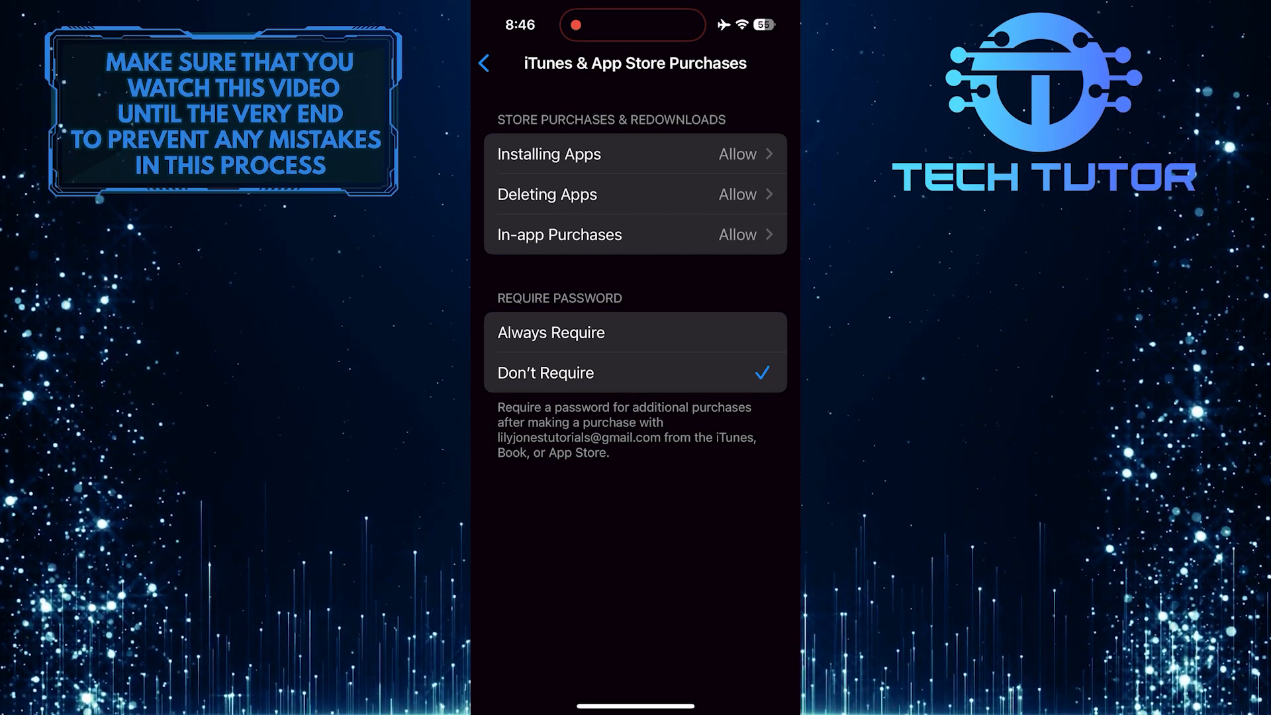
pyautogui.click(484, 63)
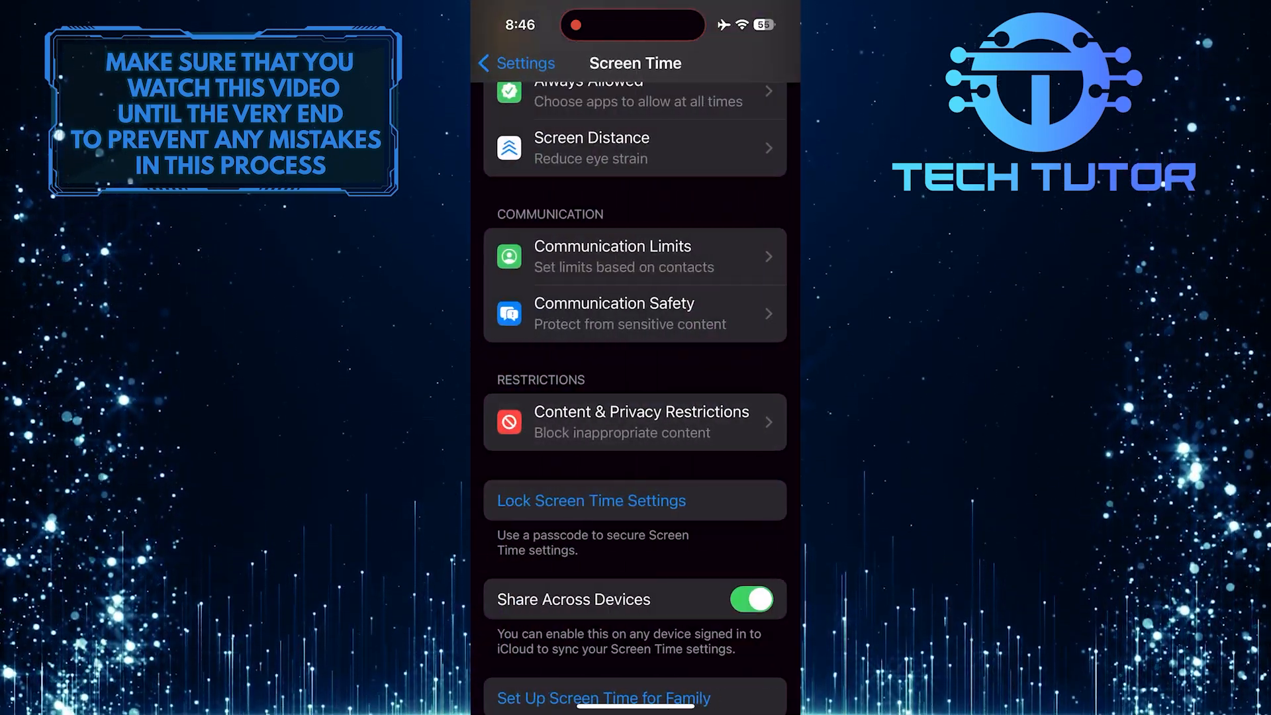
# Step: Reach the Apple ID account page and bring up its Media & Purchases account options
pyautogui.click(515, 64)
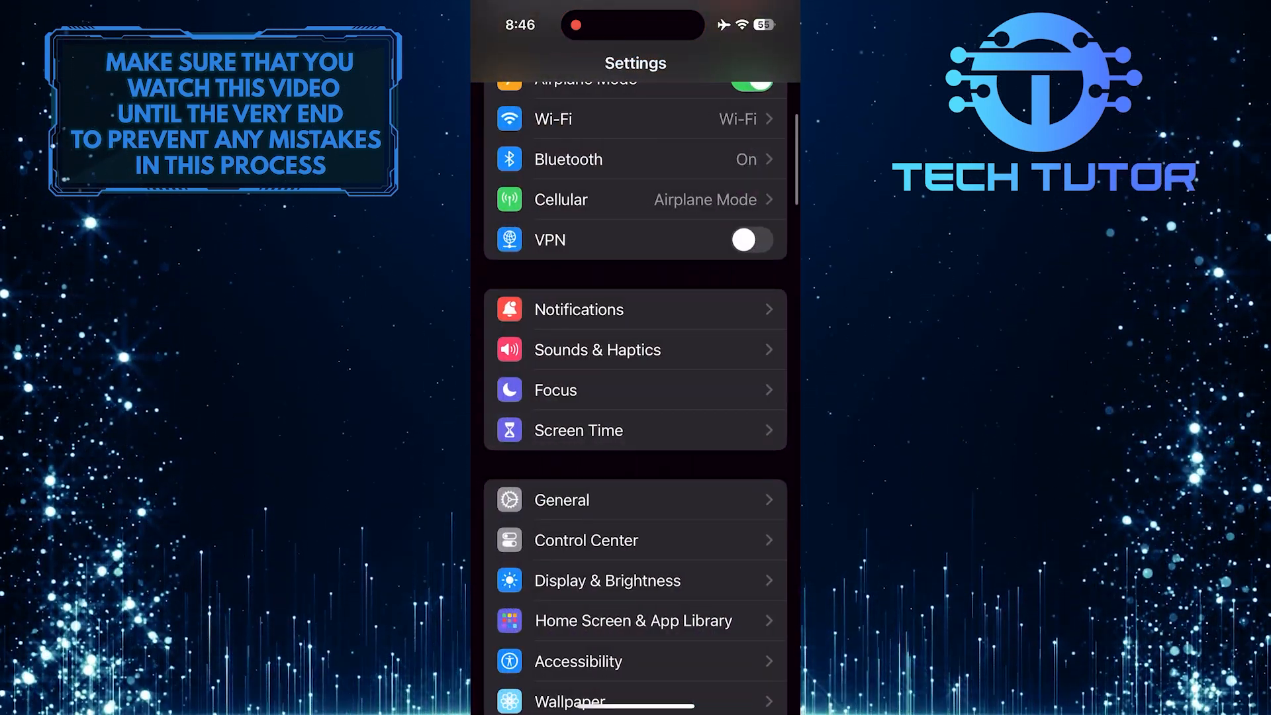
pyautogui.scroll(-3)
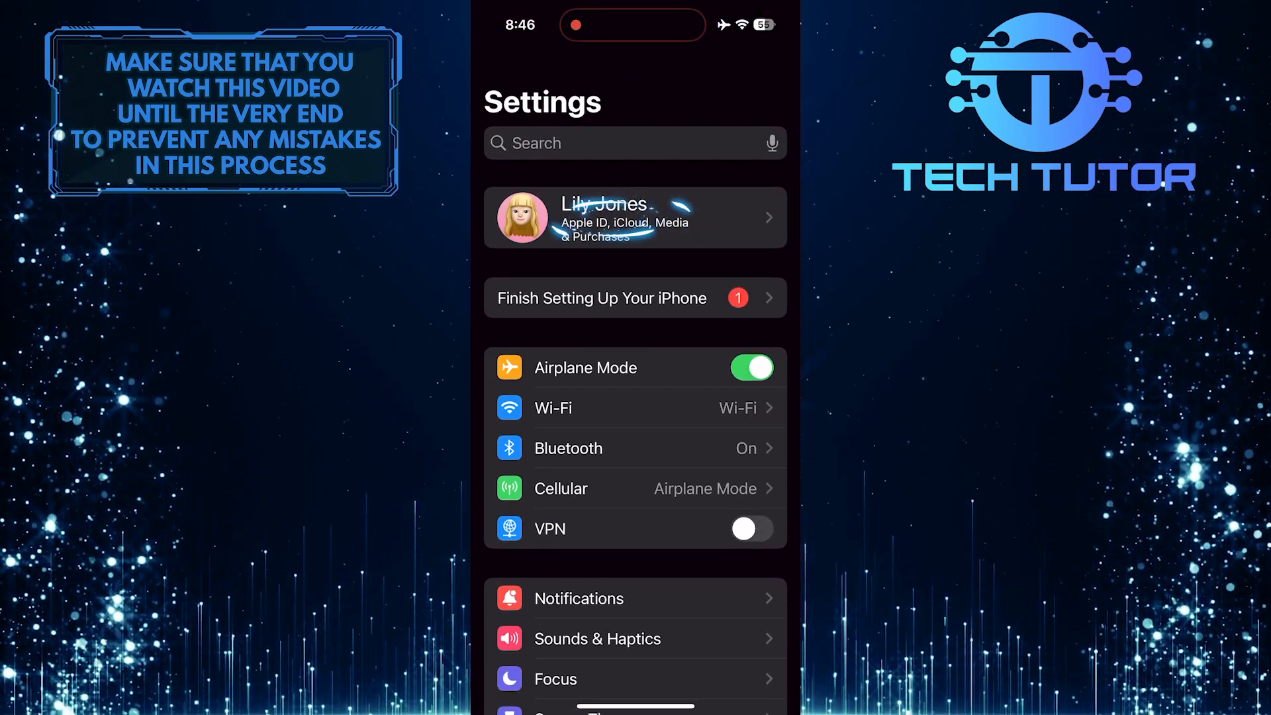
pyautogui.click(635, 217)
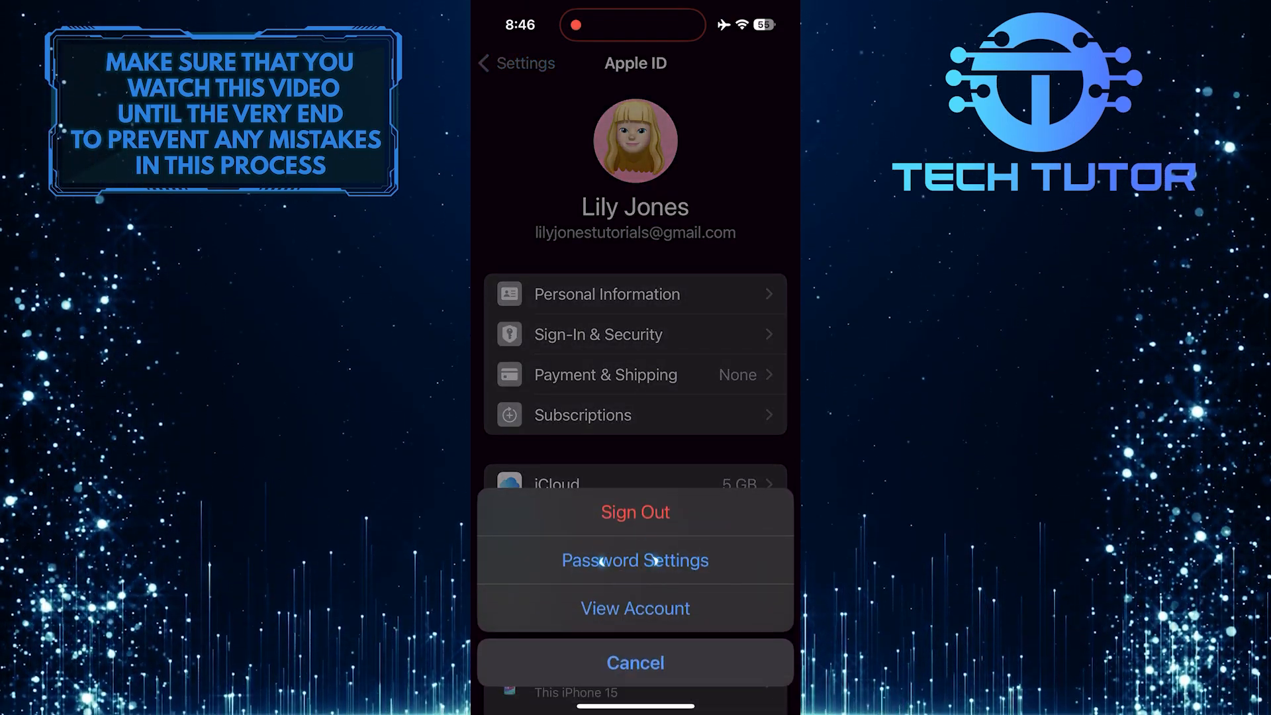
pyautogui.click(635, 560)
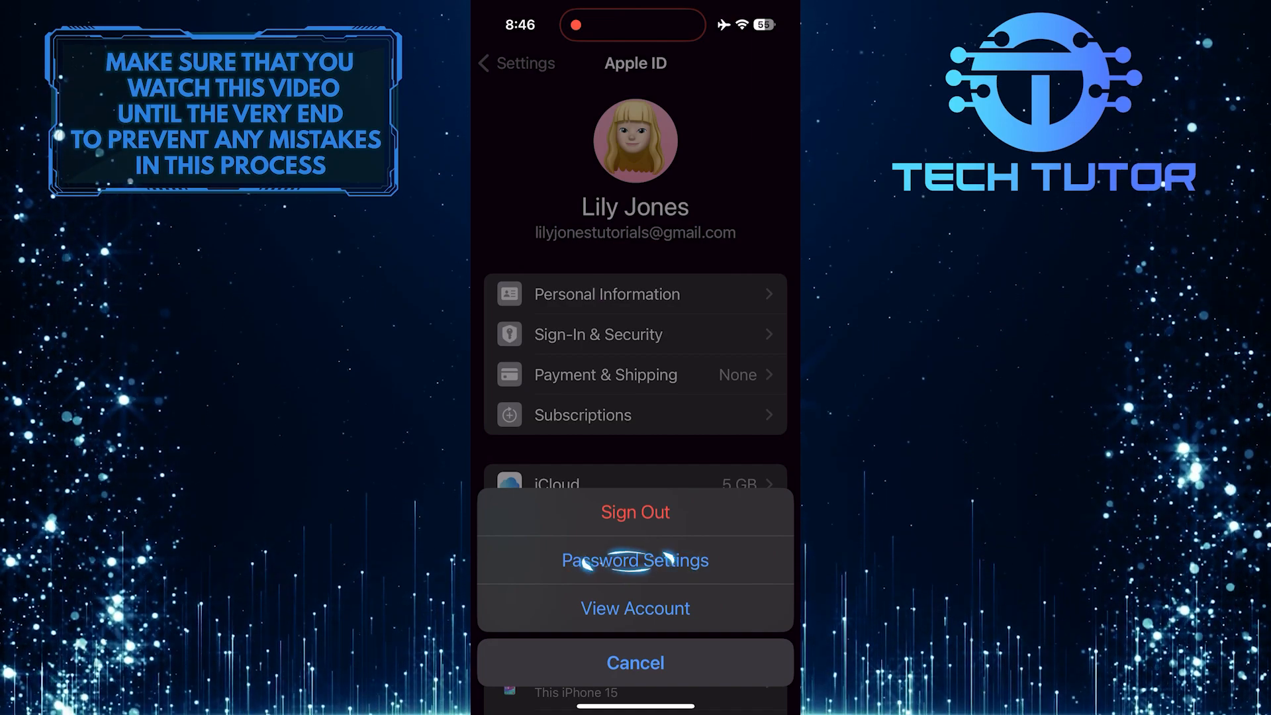
# Step: In Password Settings, switch off Require Password for free downloads and finish with Done
pyautogui.click(635, 560)
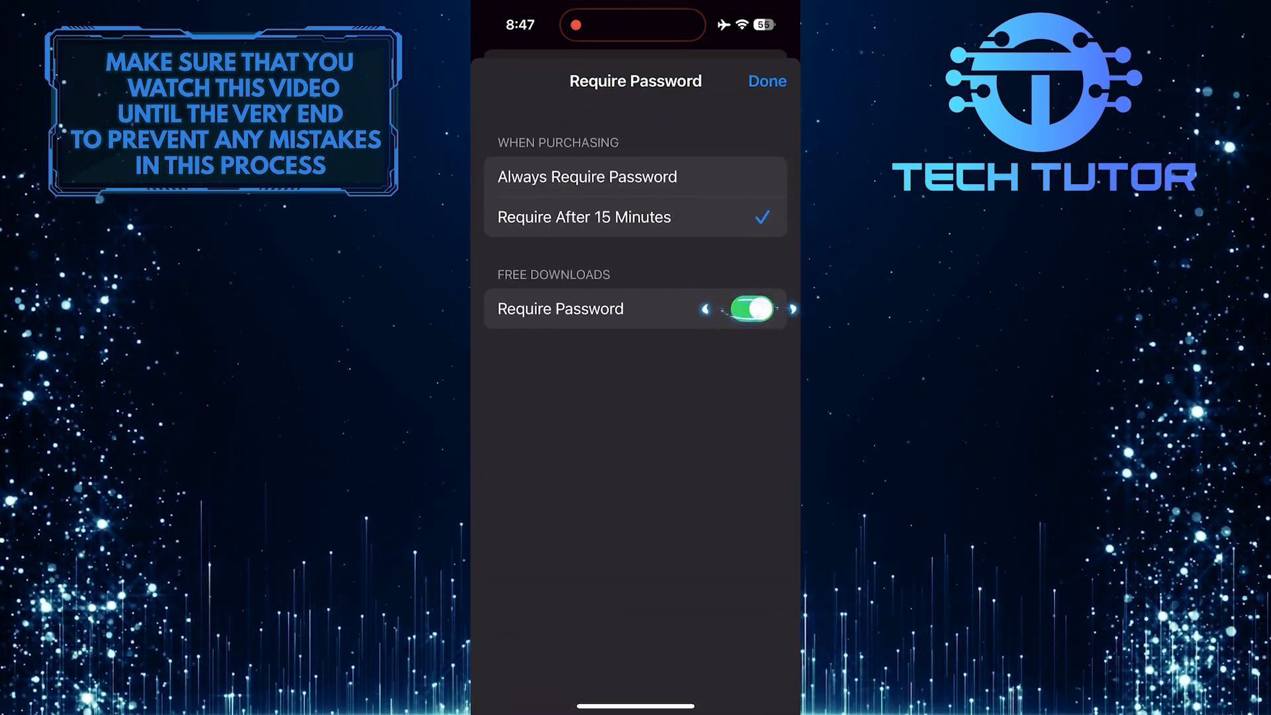
pyautogui.click(748, 309)
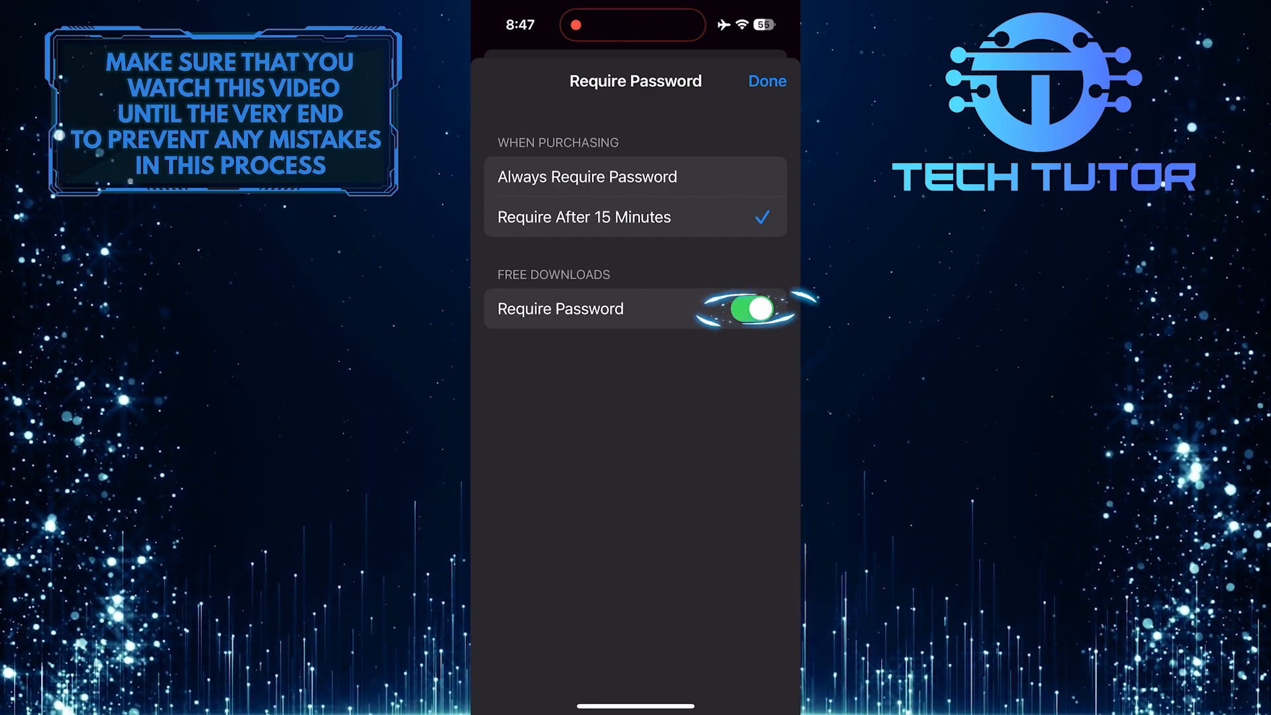
pyautogui.click(740, 309)
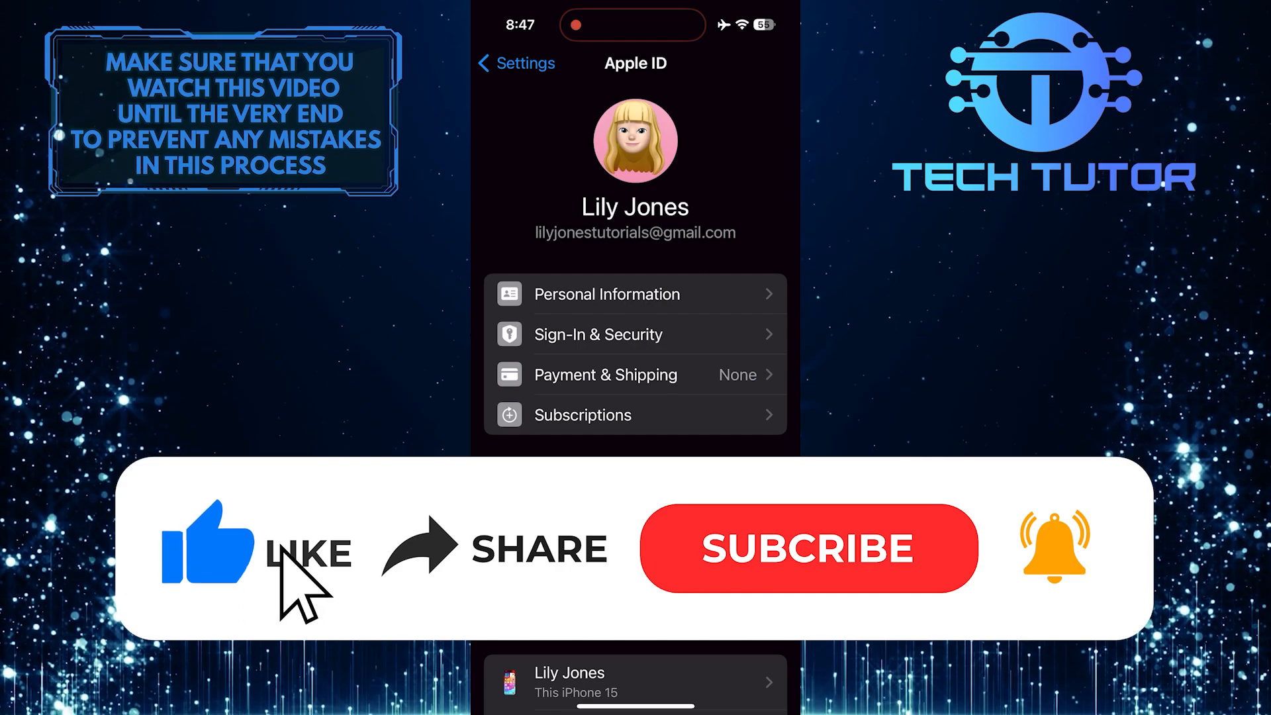
pyautogui.click(806, 548)
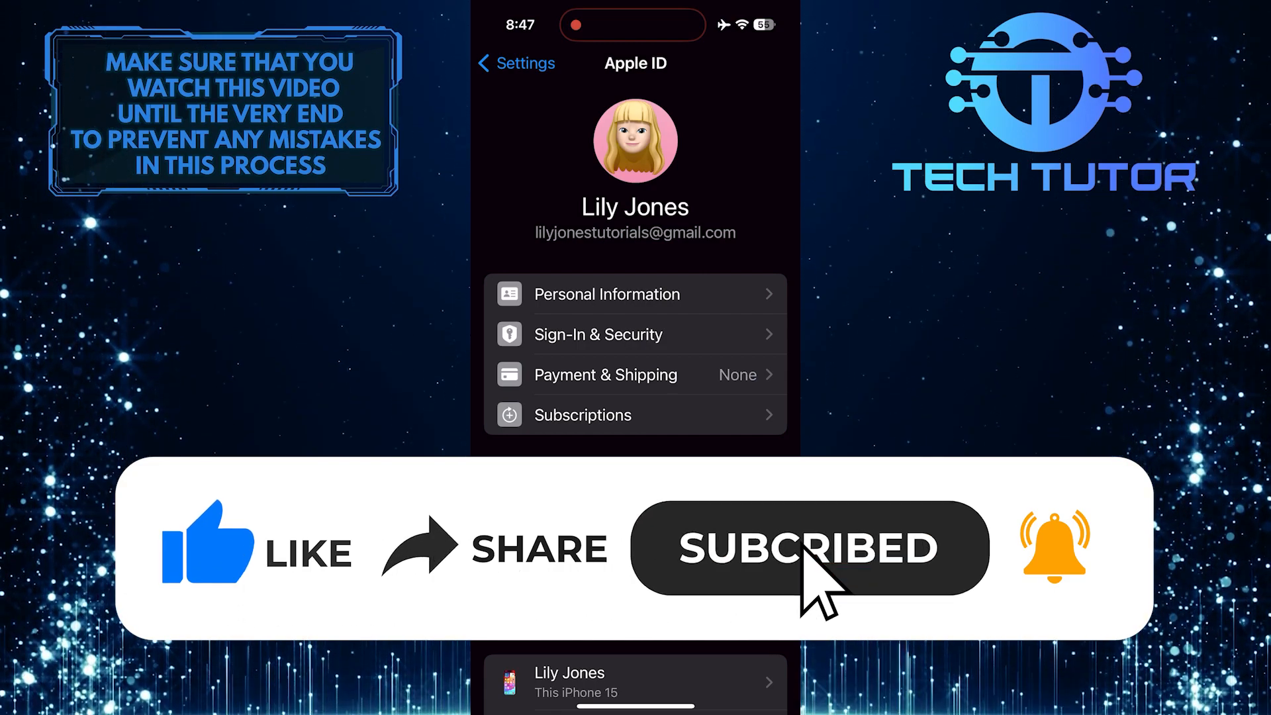